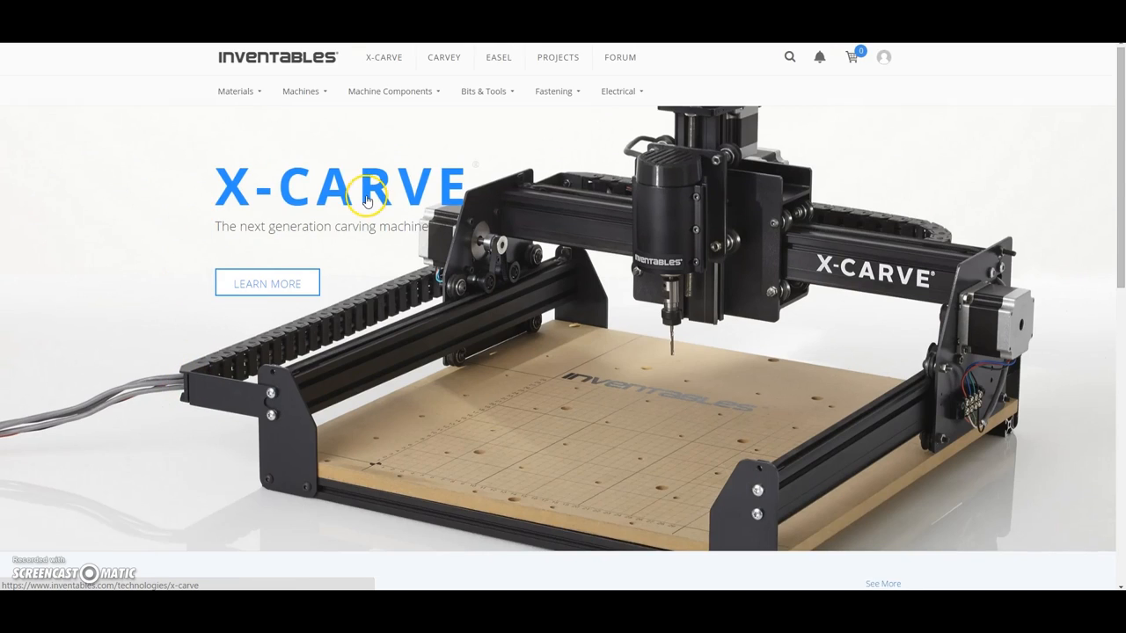
Reach the X-Carve Assembly Instructions page from the Inventables site
scroll(down, 3)
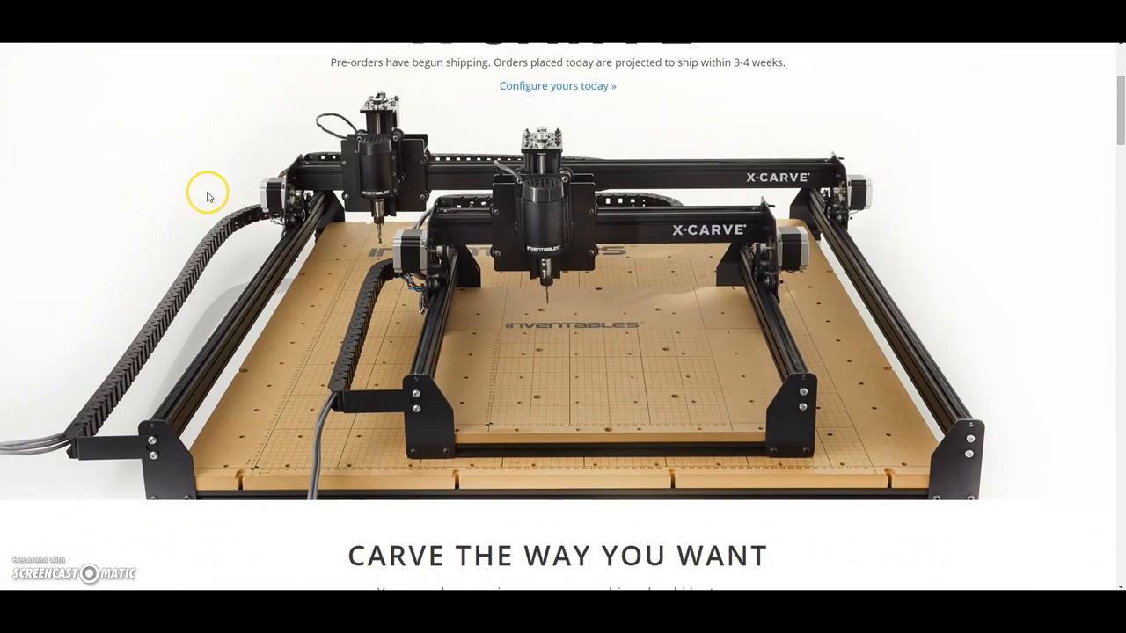
scroll(down, 3)
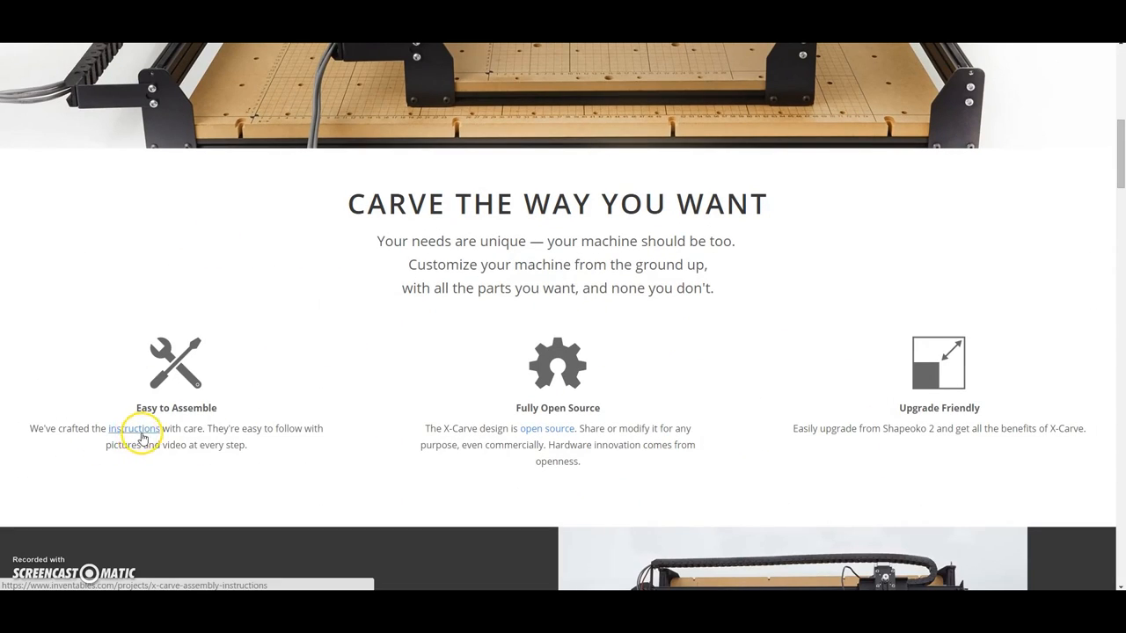
click(138, 429)
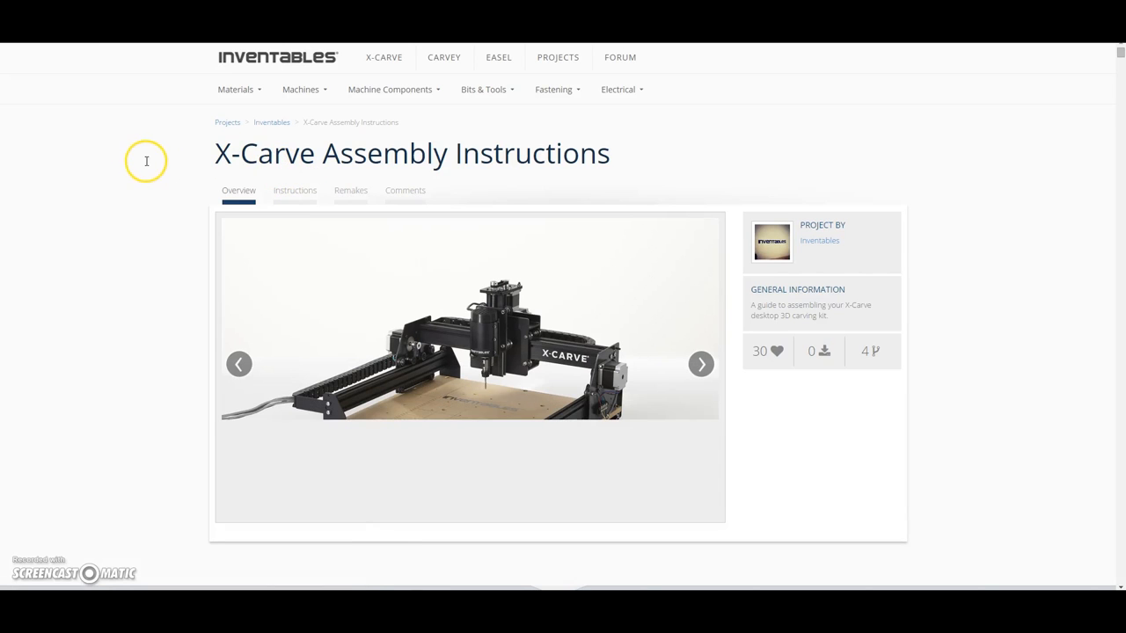
scroll(down, 3)
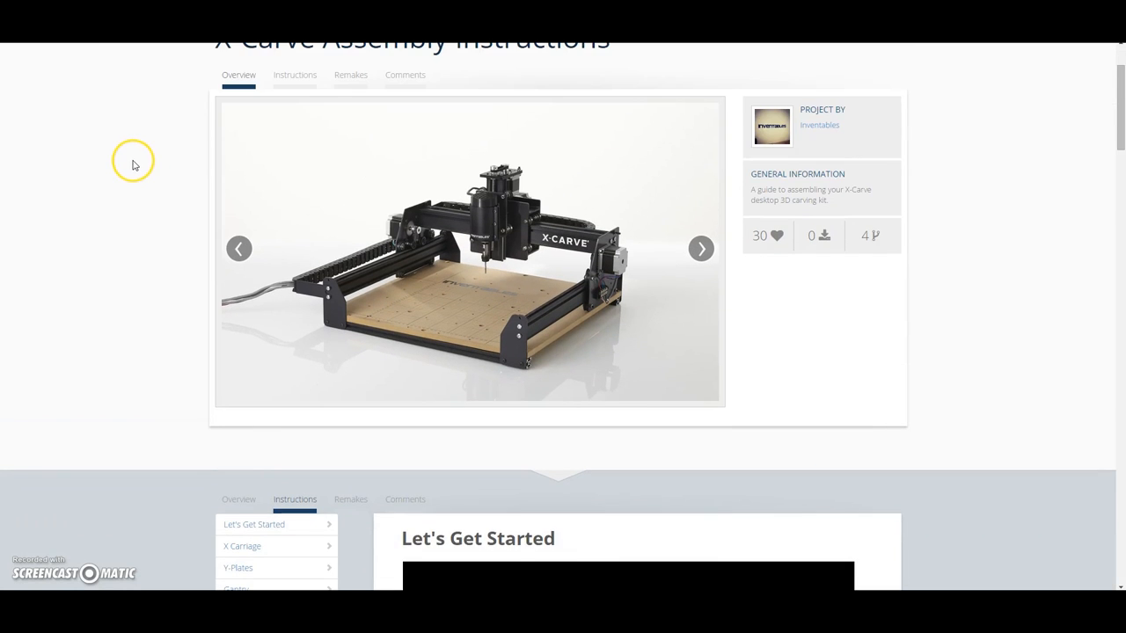
scroll(down, 3)
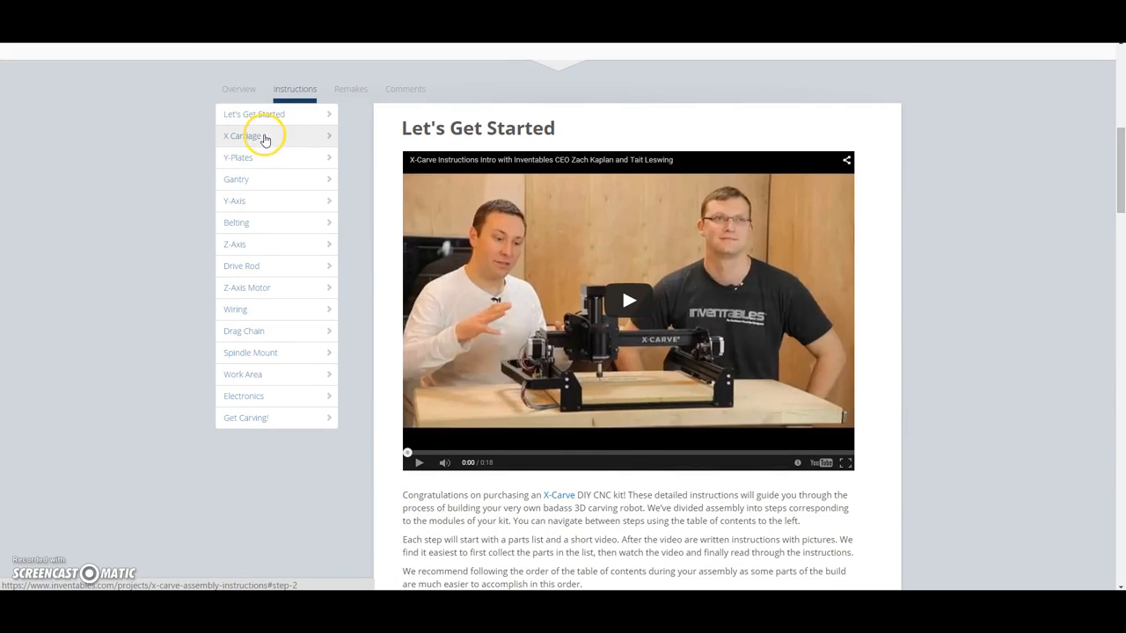
Jump to the X Carriage step and read down to the V-Wheels with eccentric nuts section
click(241, 135)
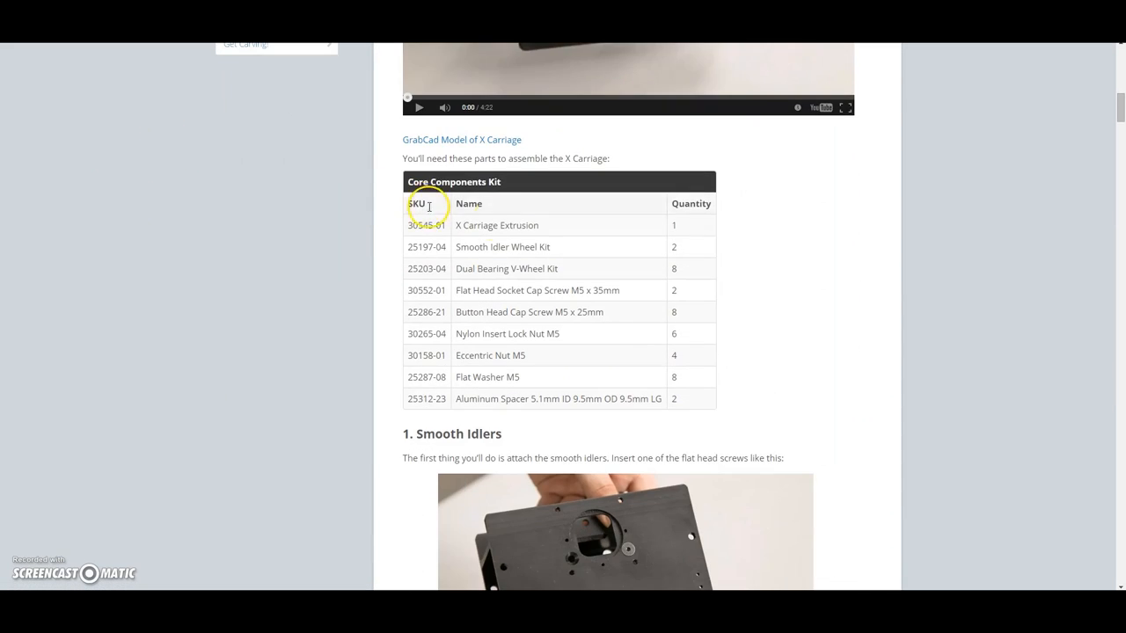
scroll(down, 3)
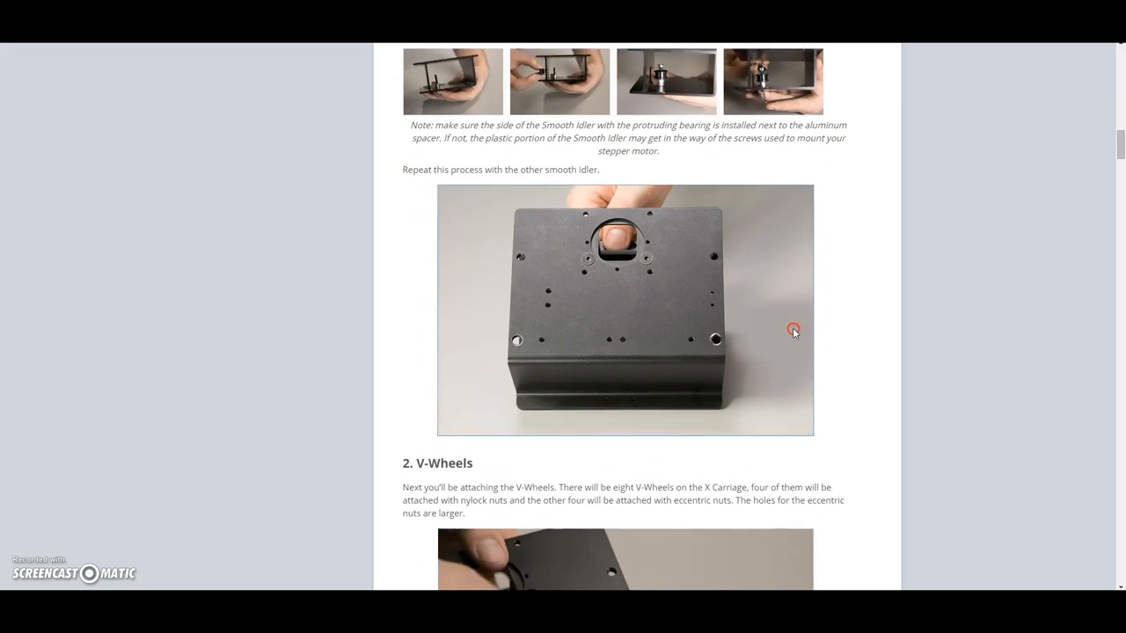
scroll(down, 3)
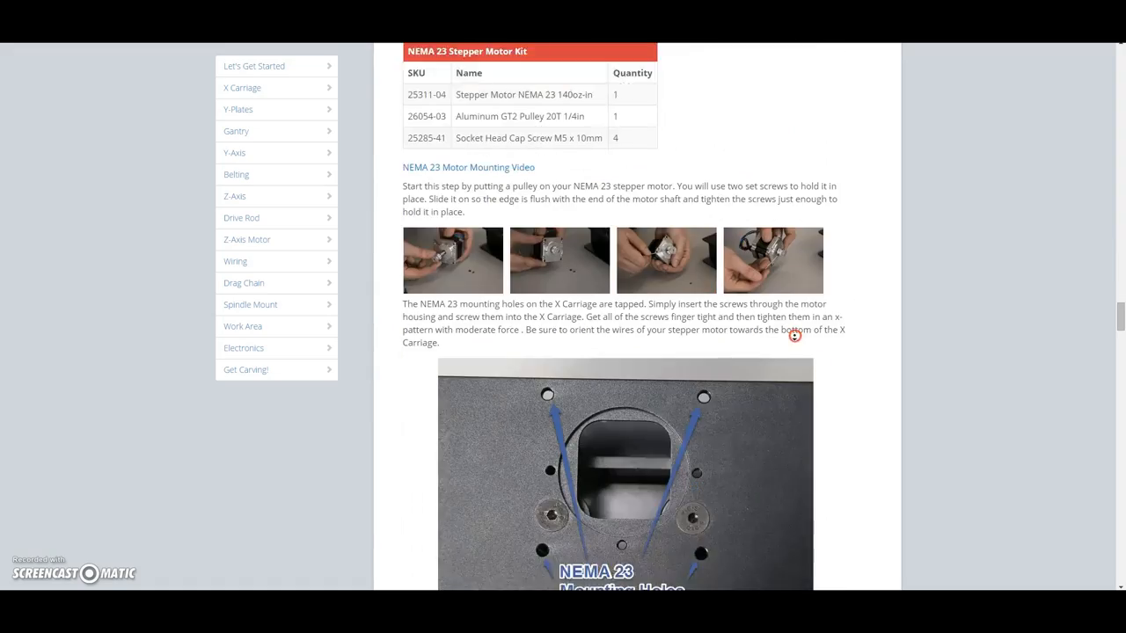
scroll(down, 3)
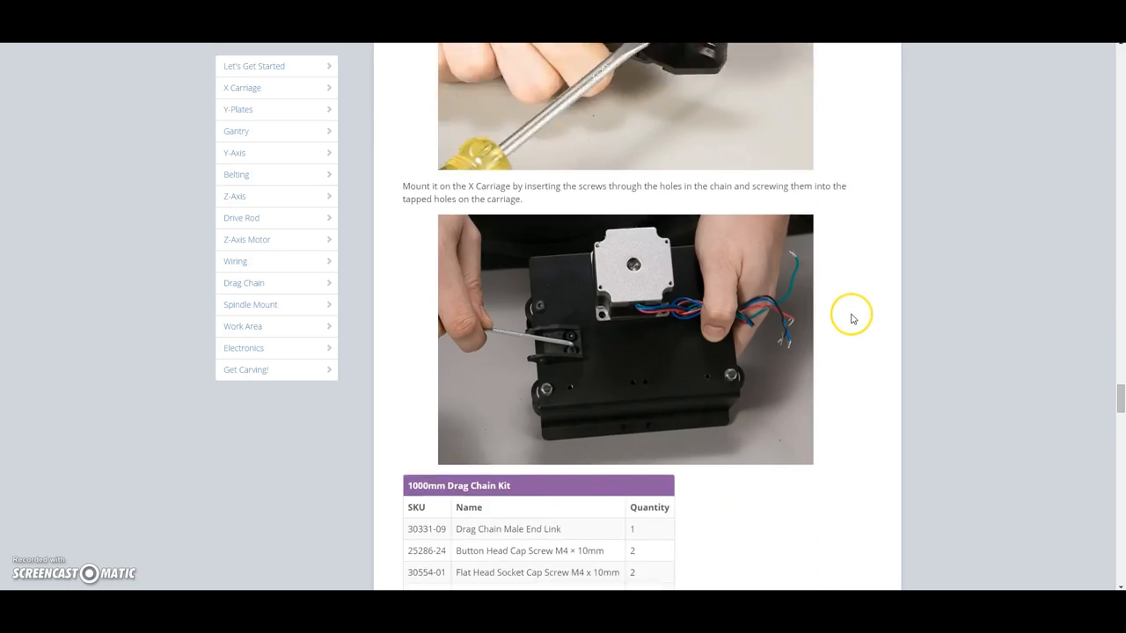
scroll(down, 3)
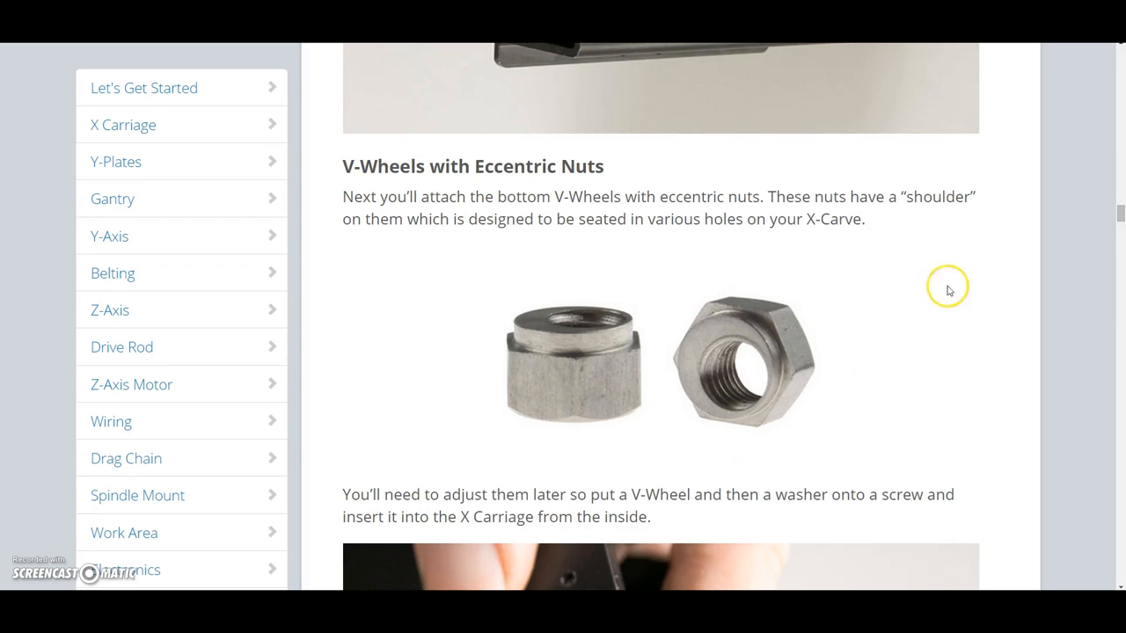
scroll(down, 3)
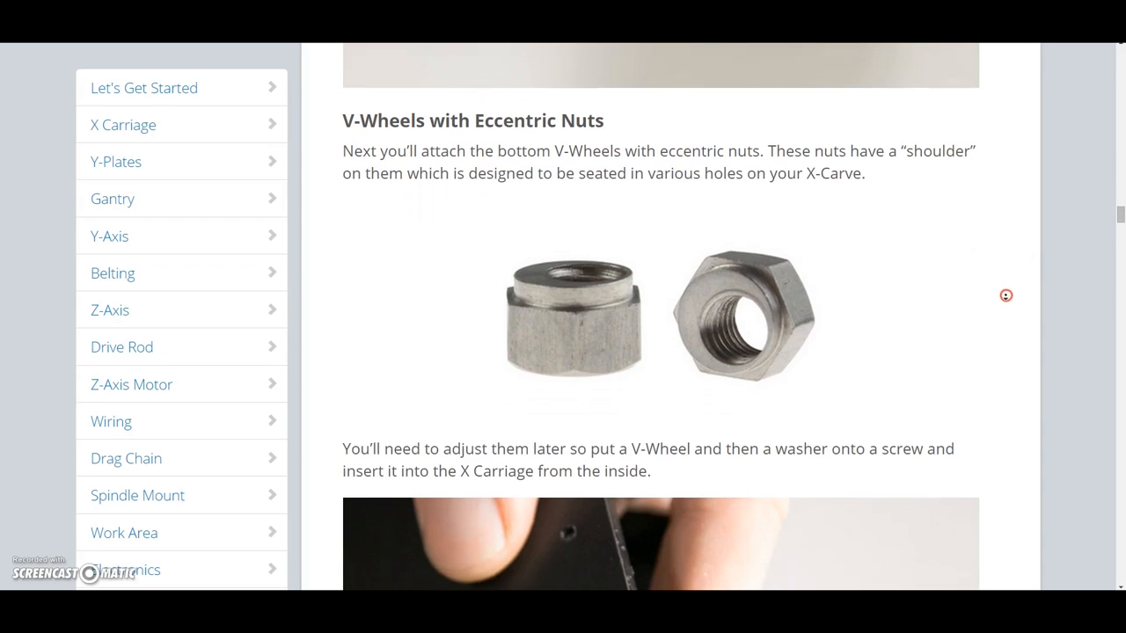
scroll(down, 3)
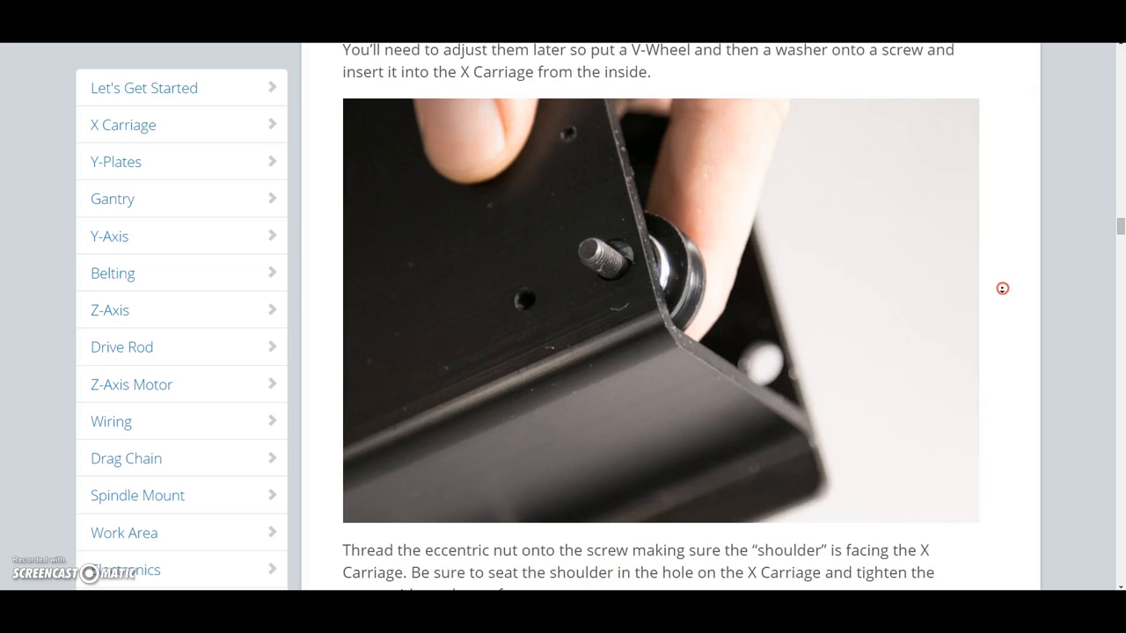
scroll(down, 3)
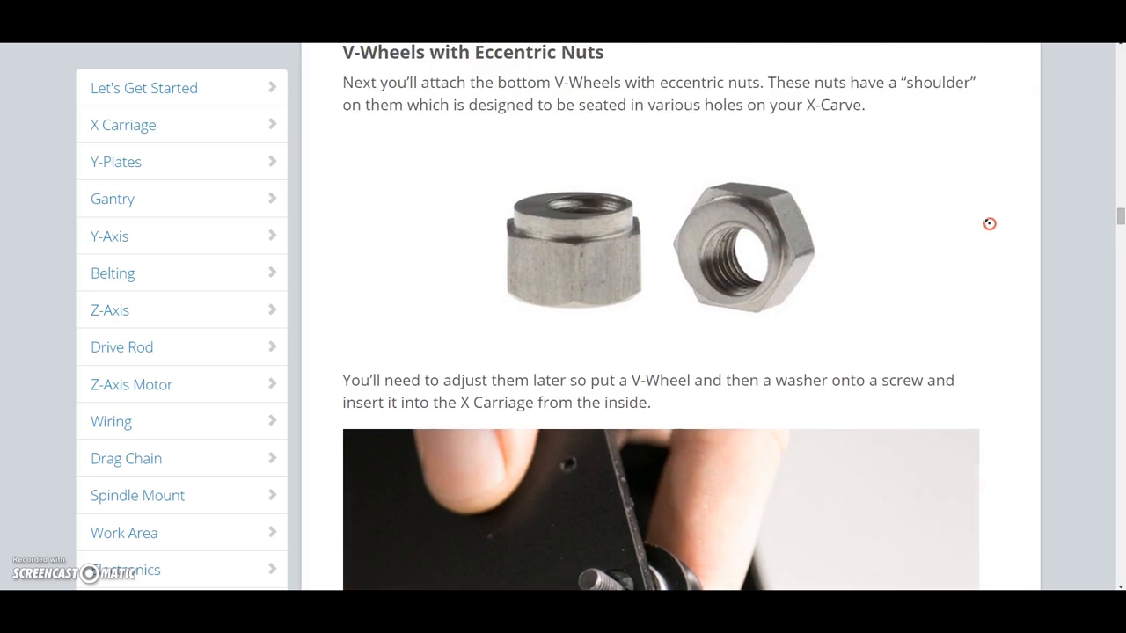
scroll(down, 3)
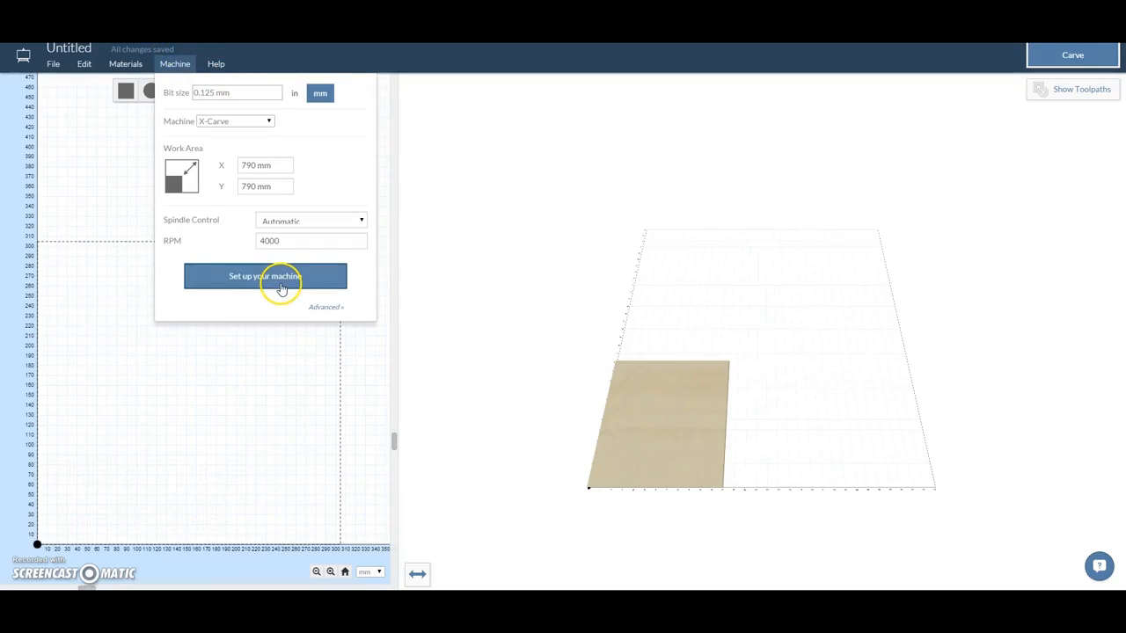
On the Machine settings page, set the lead screw type to M8 threaded rod
click(265, 275)
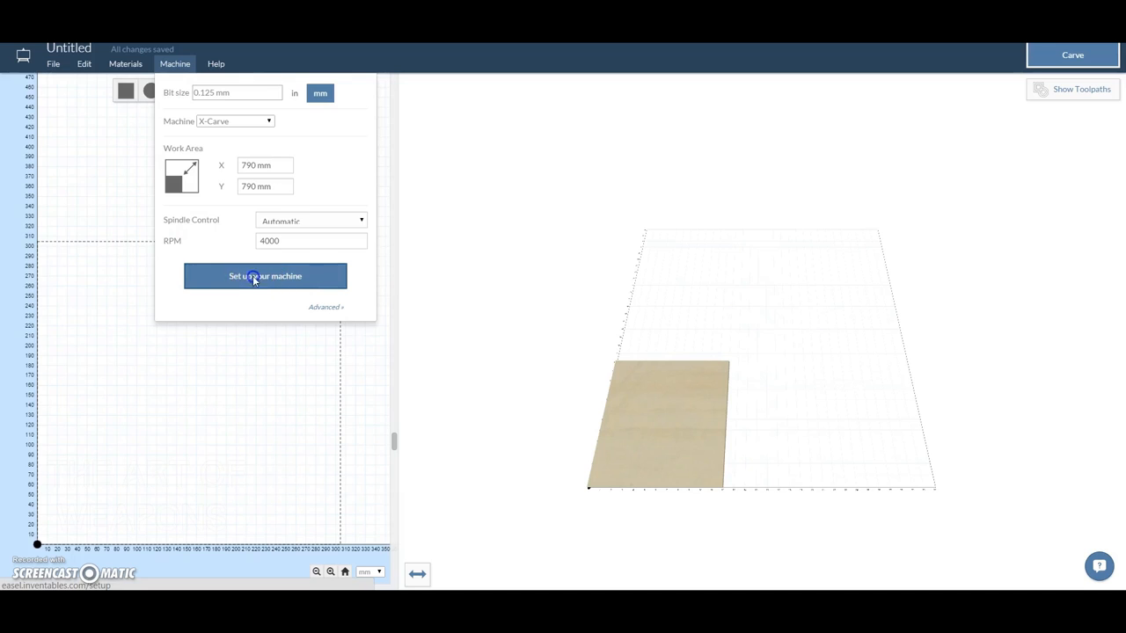
click(264, 276)
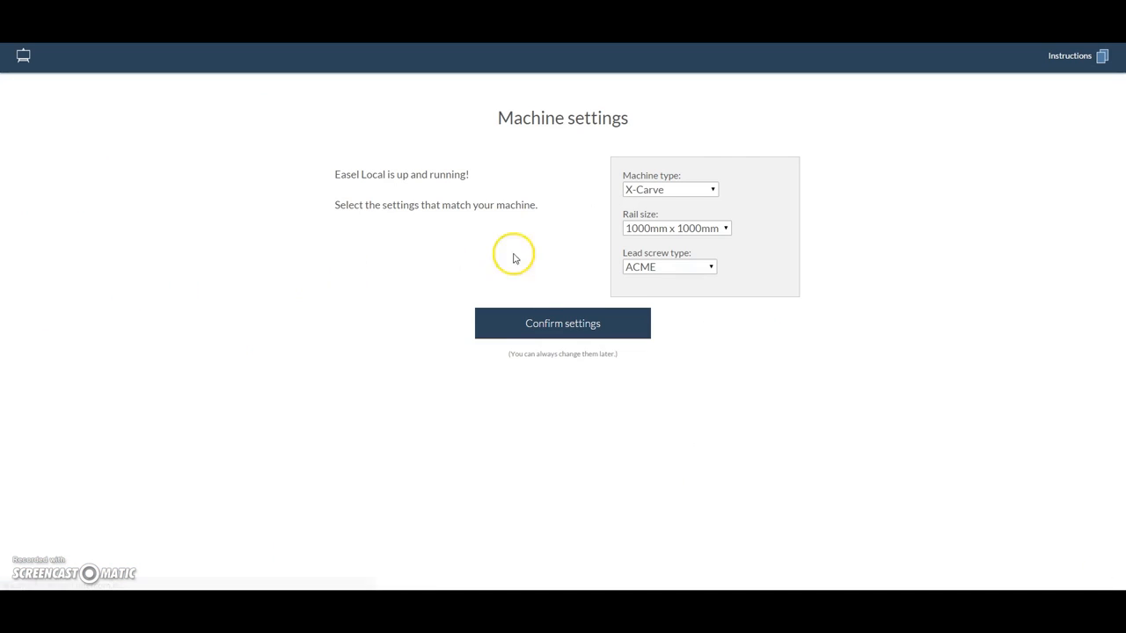
click(668, 189)
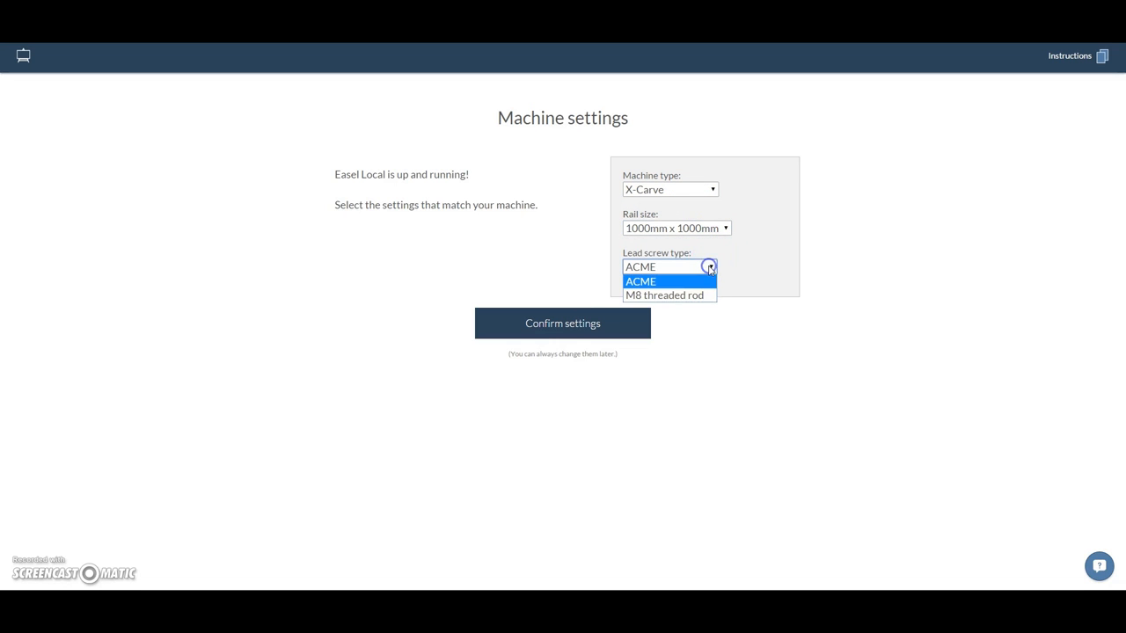
click(664, 295)
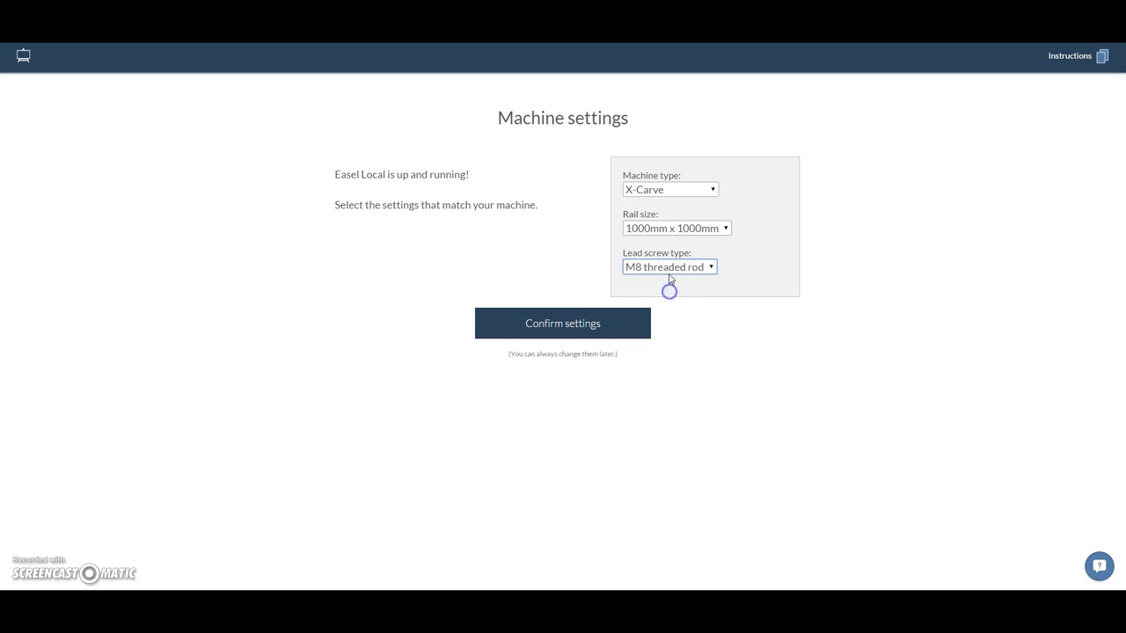
click(669, 266)
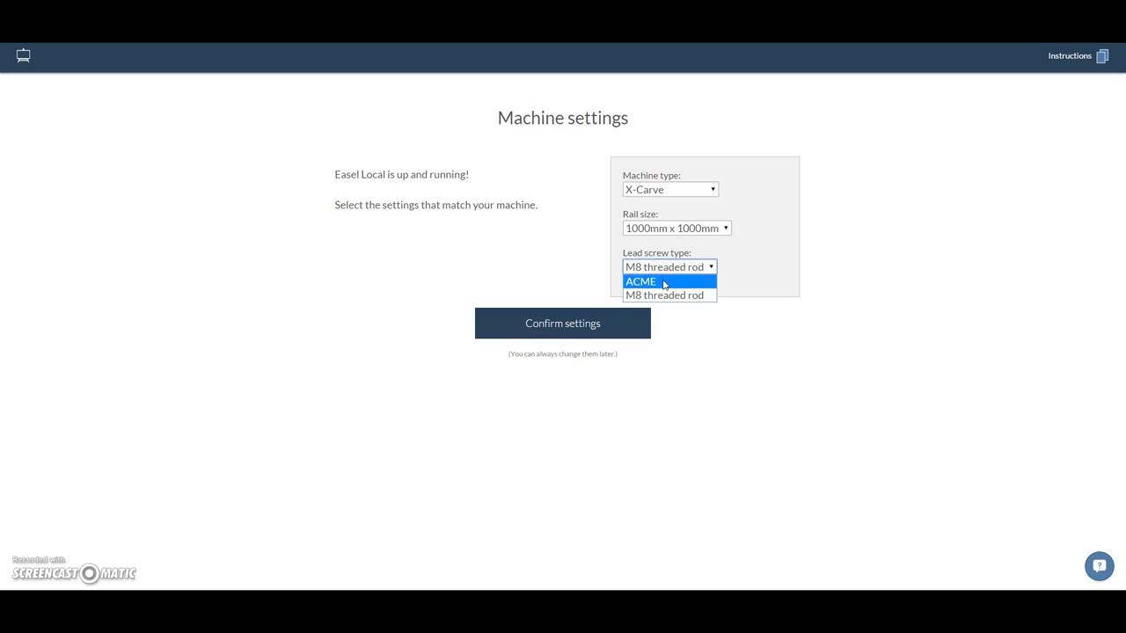
click(640, 282)
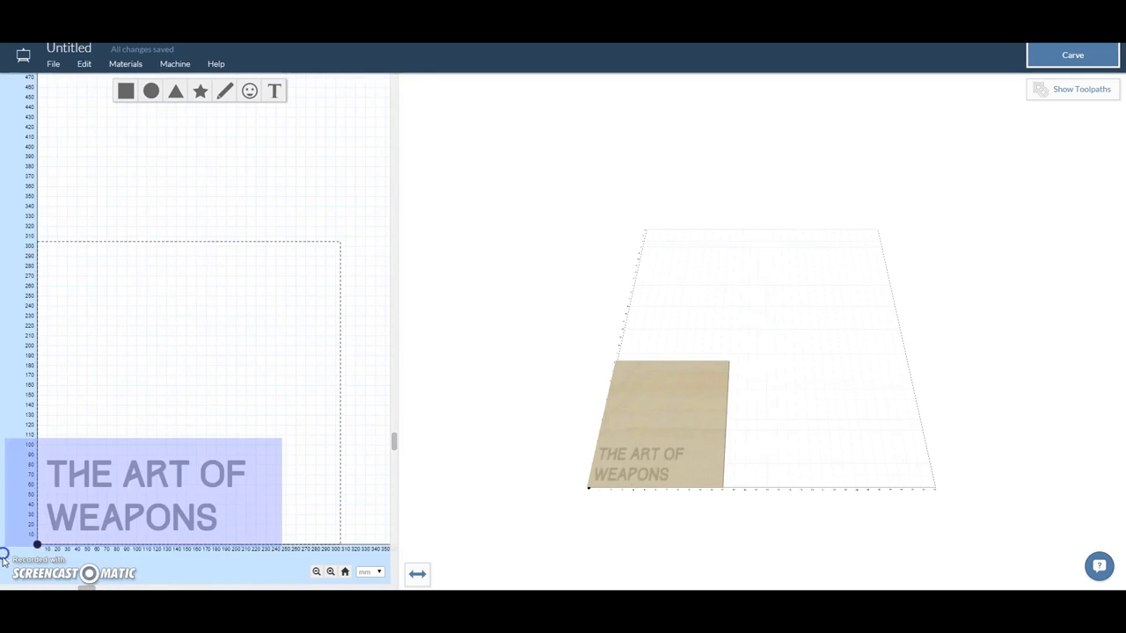
Select the text and make a first pass at switching its cut from fill to outline
click(147, 492)
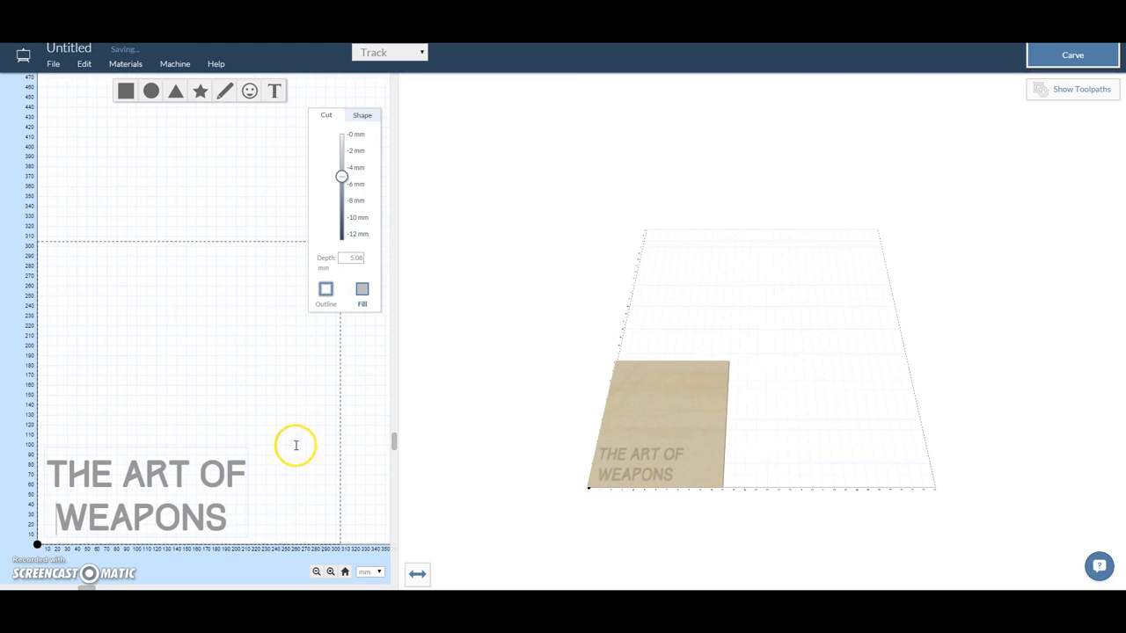
click(145, 492)
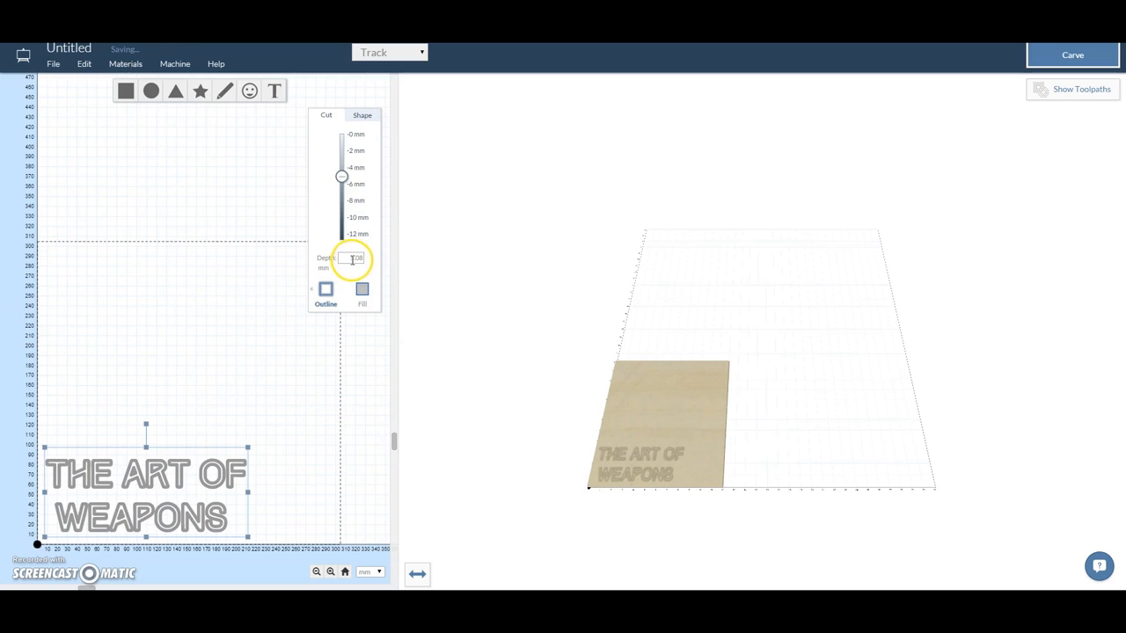
click(353, 258)
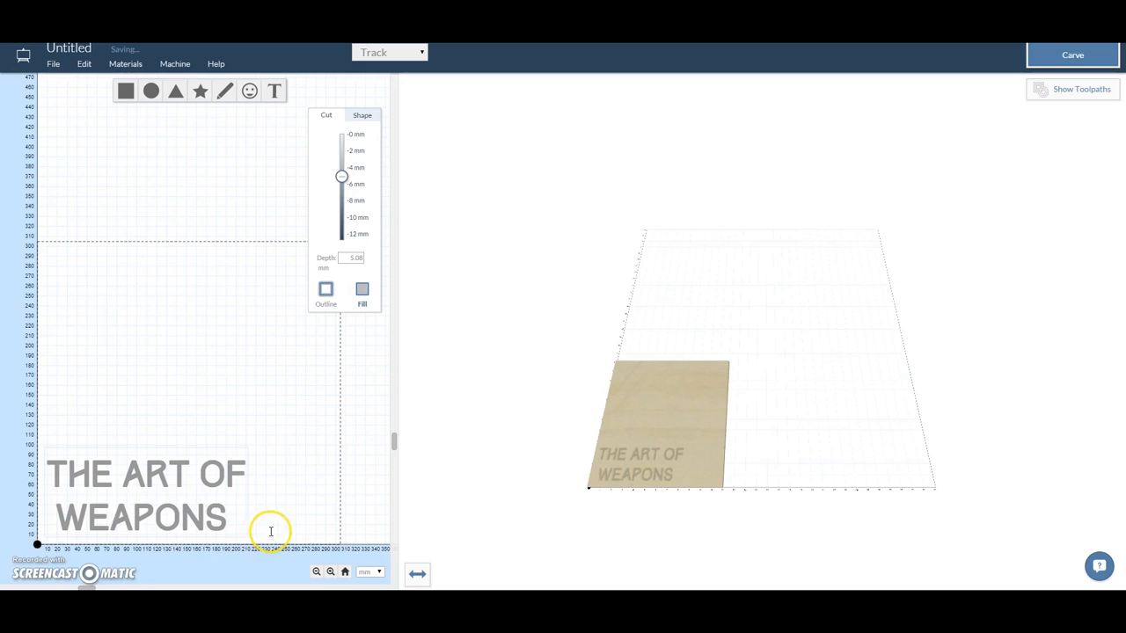
click(147, 492)
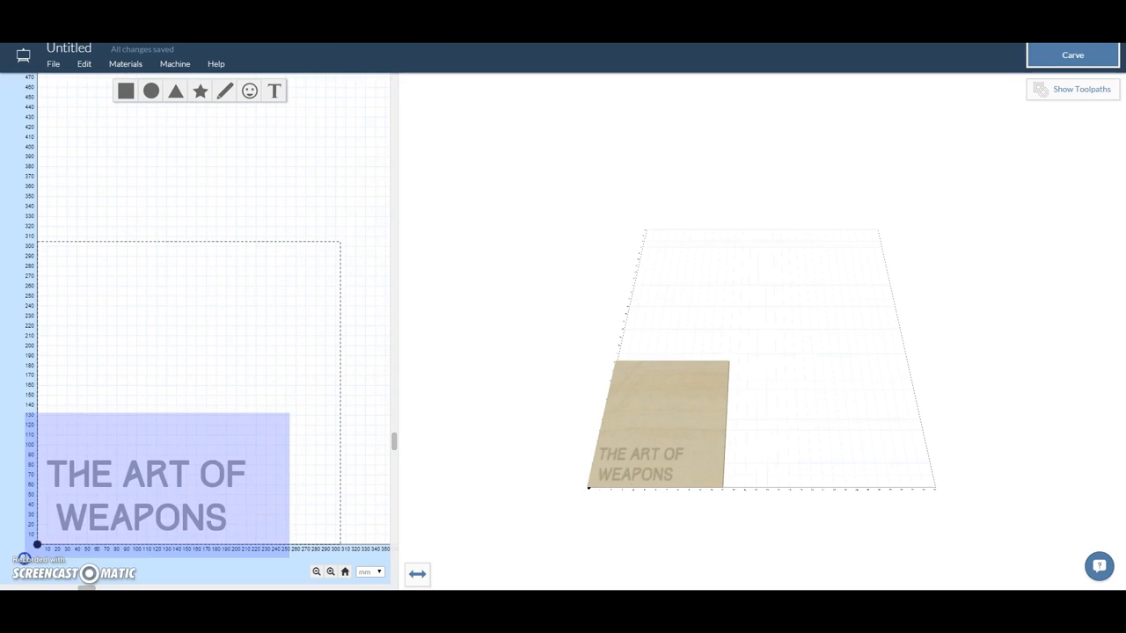
Set the text's cut to Outline at 1 mm depth instead of the 5.08 mm fill
click(145, 475)
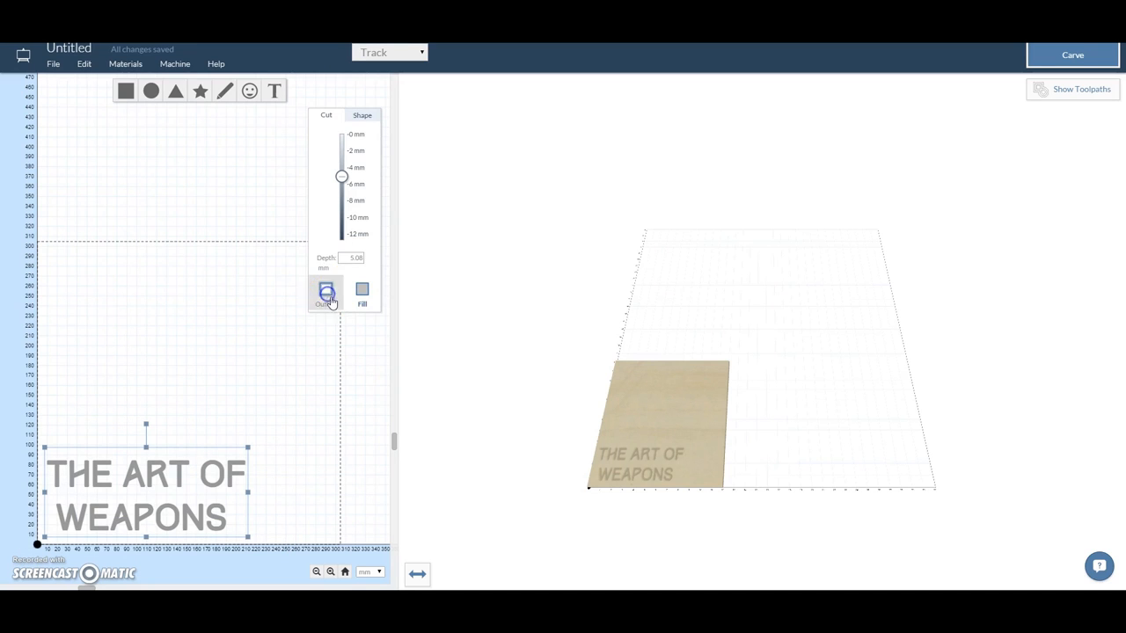
click(326, 290)
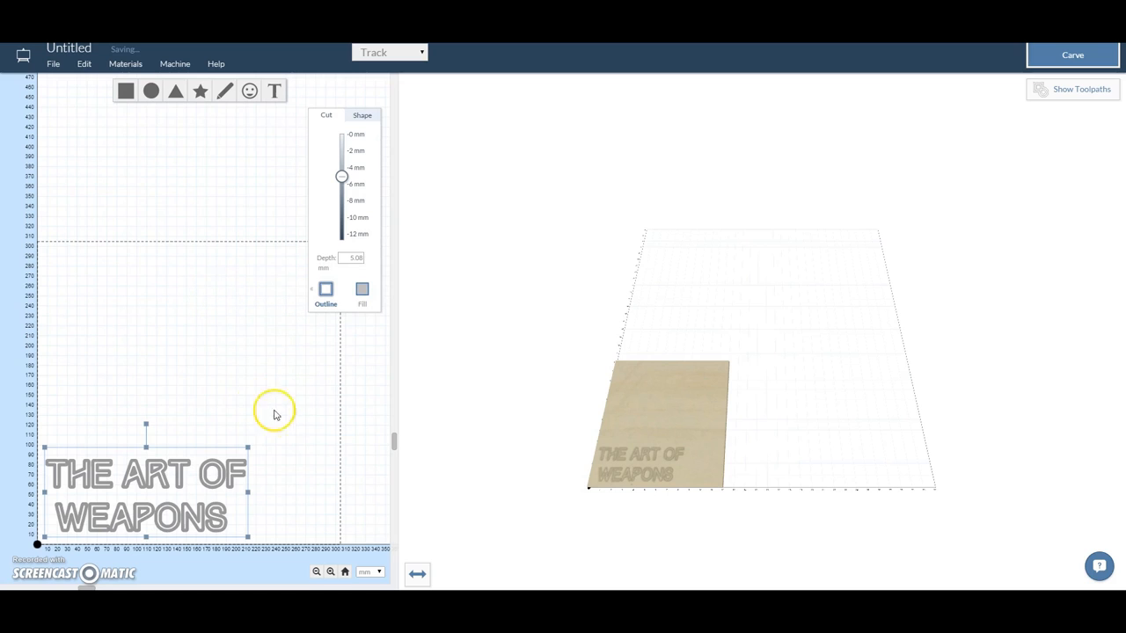
click(352, 258)
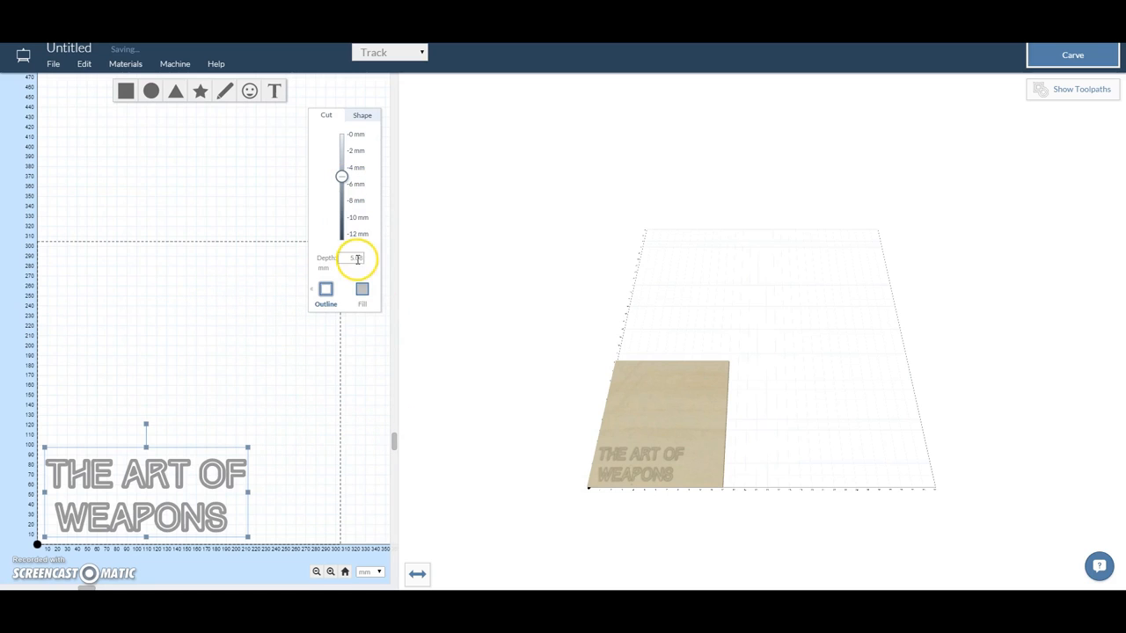
click(354, 257)
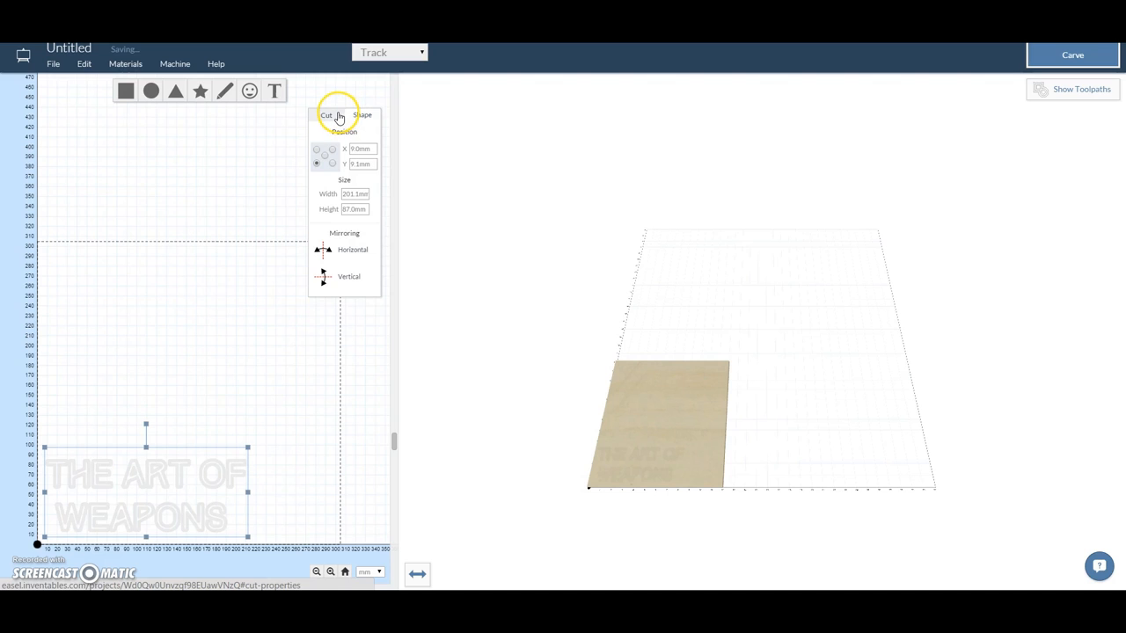
click(326, 114)
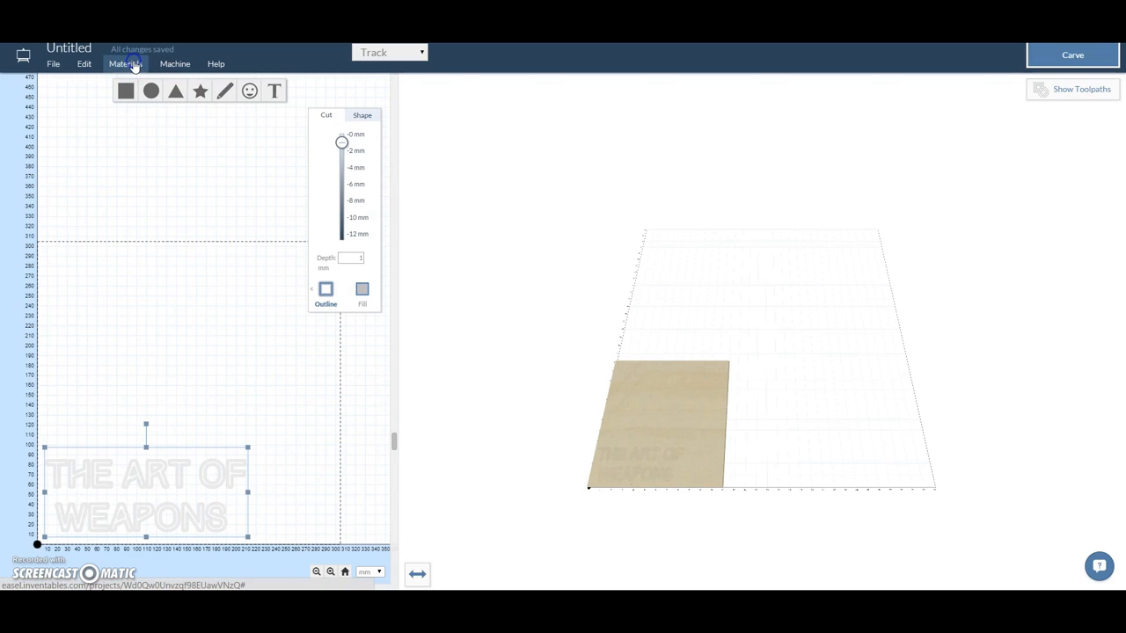
Keep Birch as the material and show the toolpaths, reaching the measure-material step at 18.0 mm
click(125, 63)
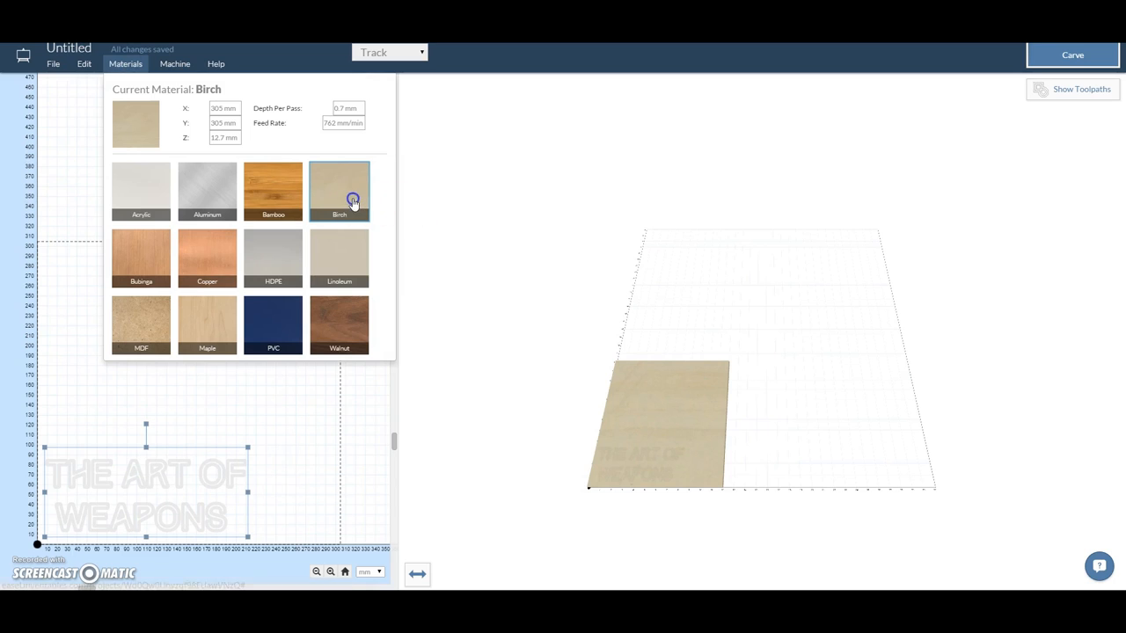
click(339, 191)
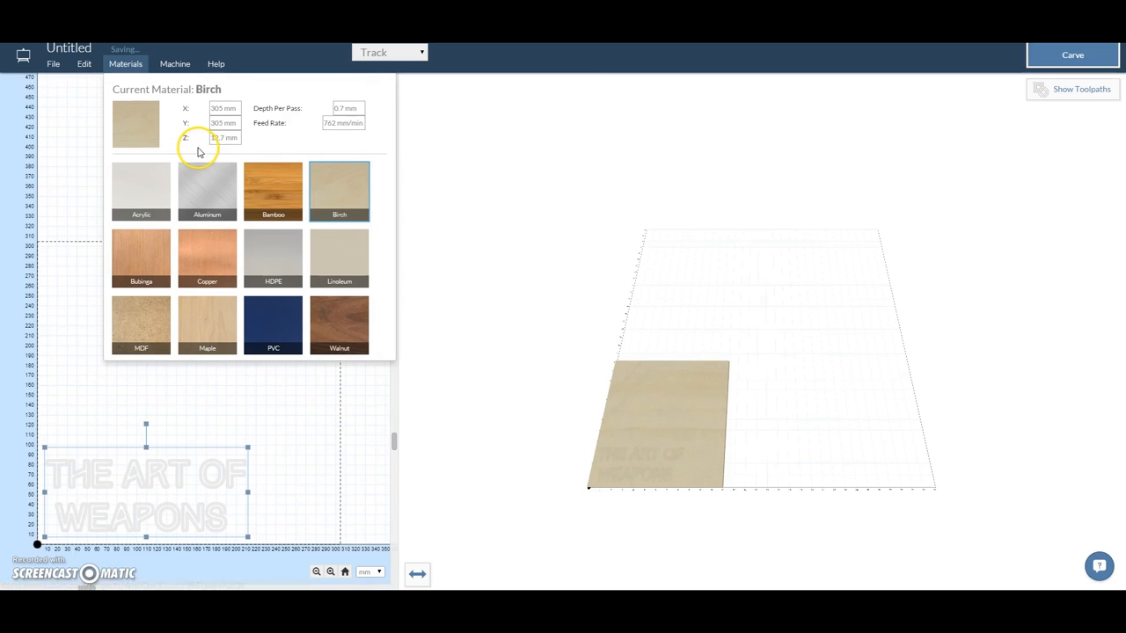
click(175, 63)
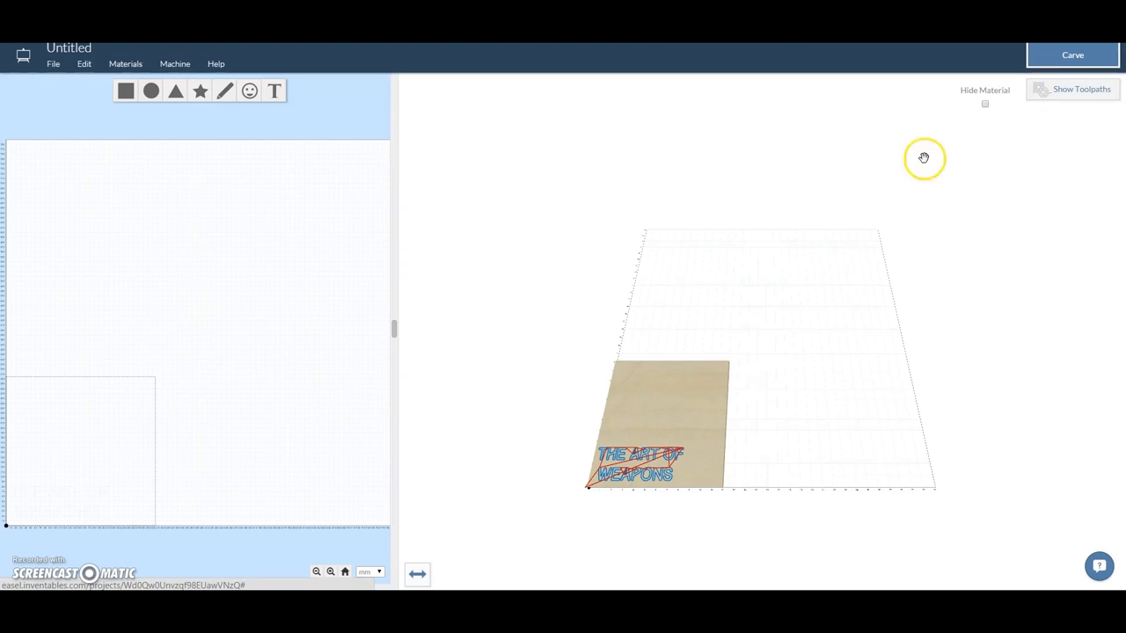
drag(923, 158, 725, 344)
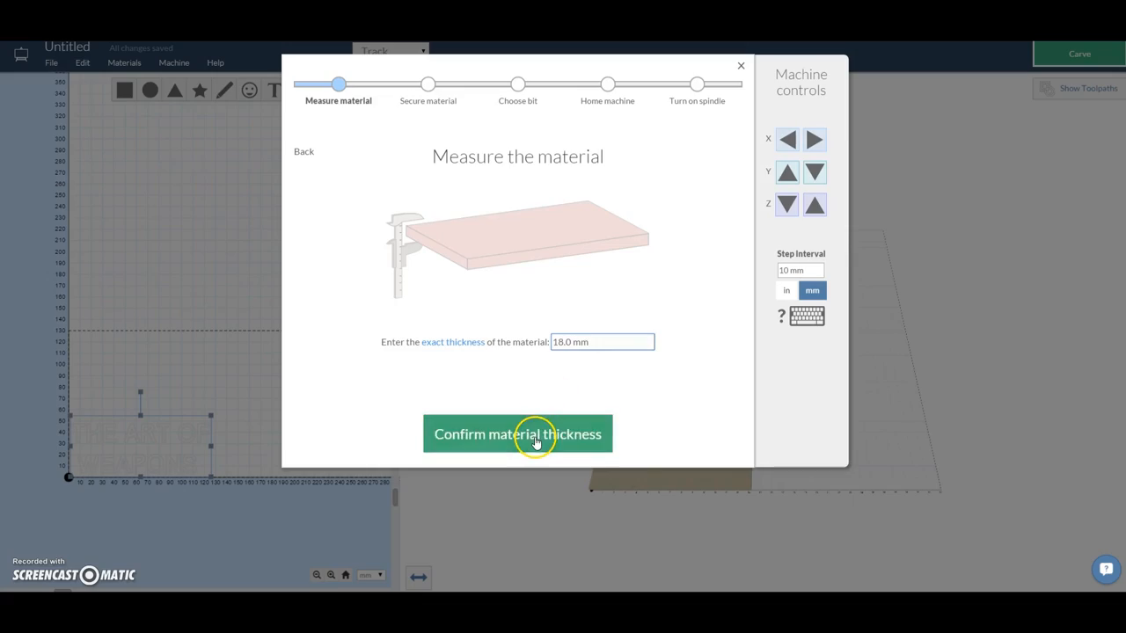
Confirm 18.0 mm thickness, clamped material and the 1/32 in bit, reaching the homing step
click(517, 433)
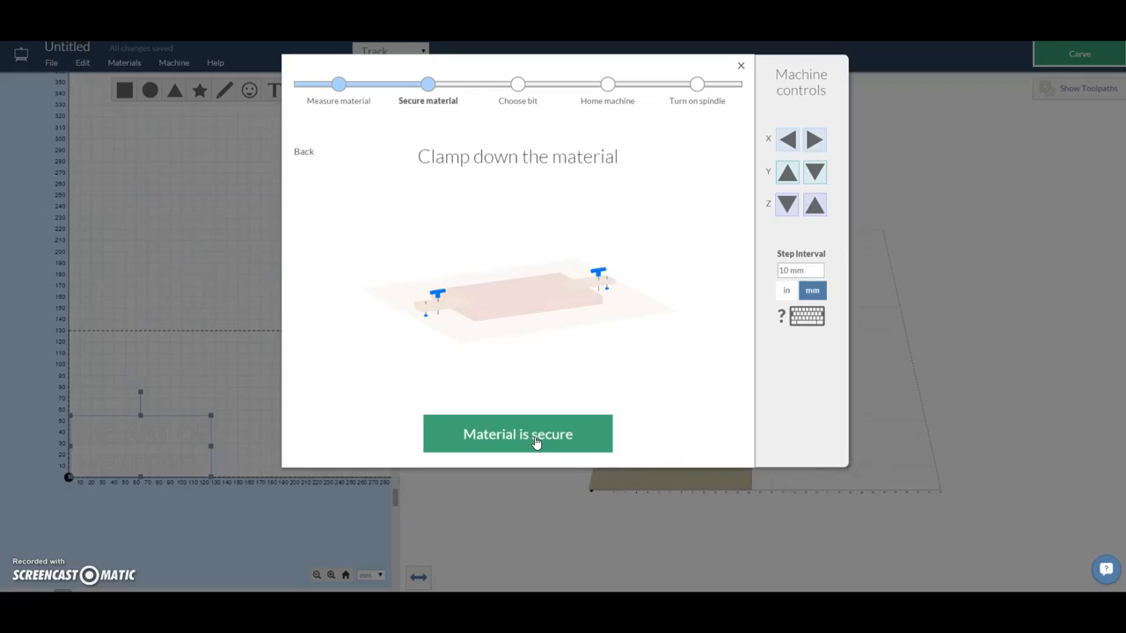
click(517, 433)
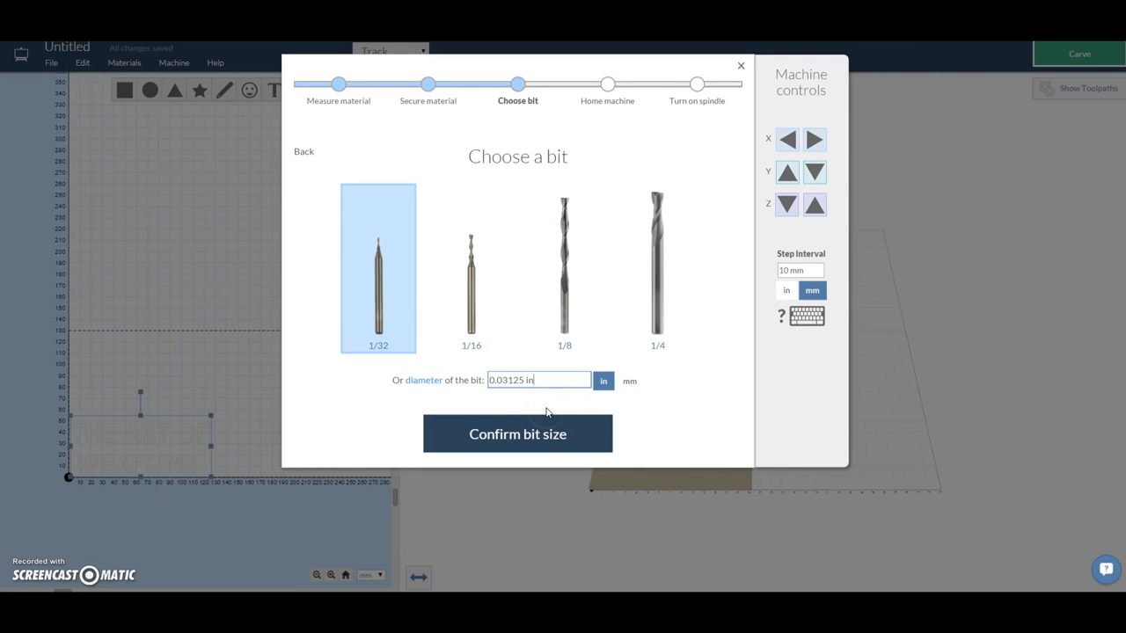
click(517, 433)
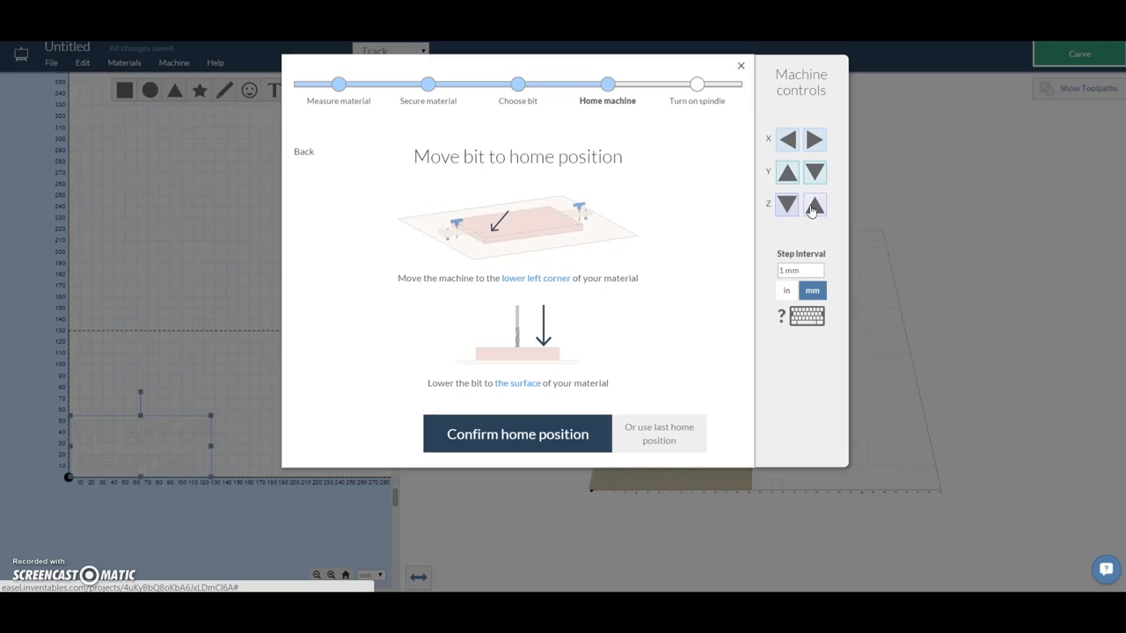
Confirm home position, raise the bit slightly, and confirm the spindle is on
click(517, 433)
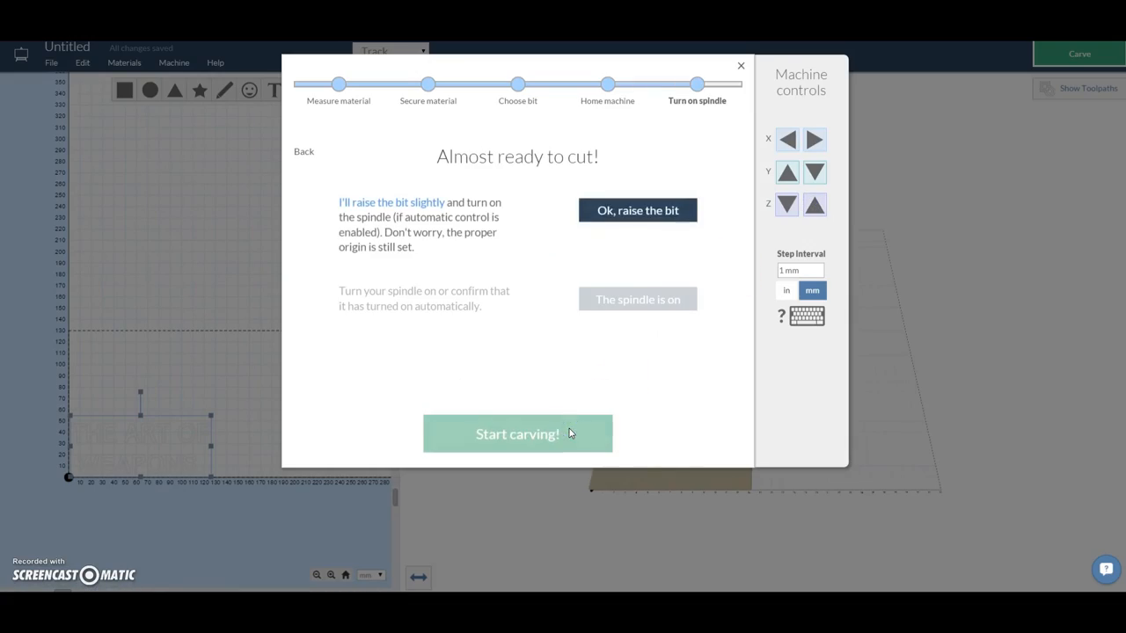
click(637, 210)
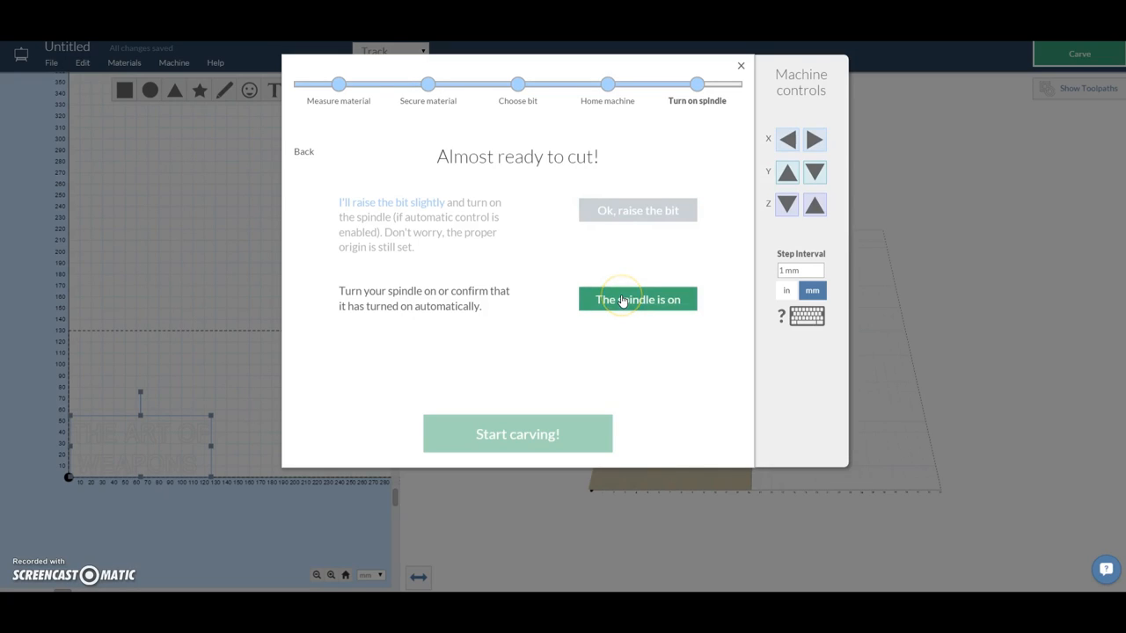
click(637, 299)
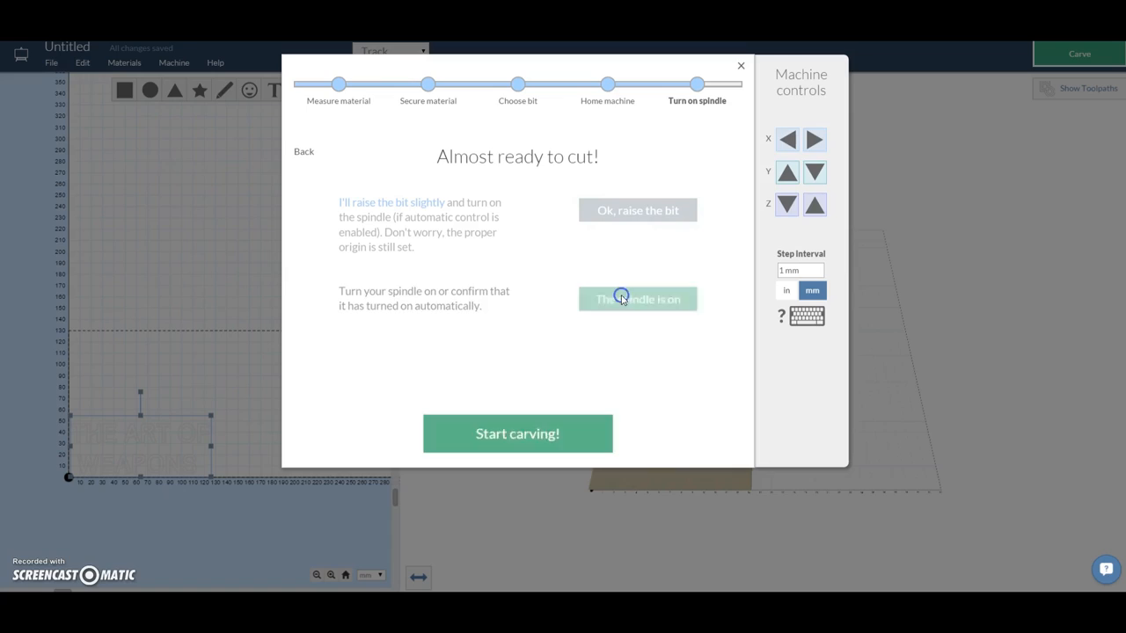